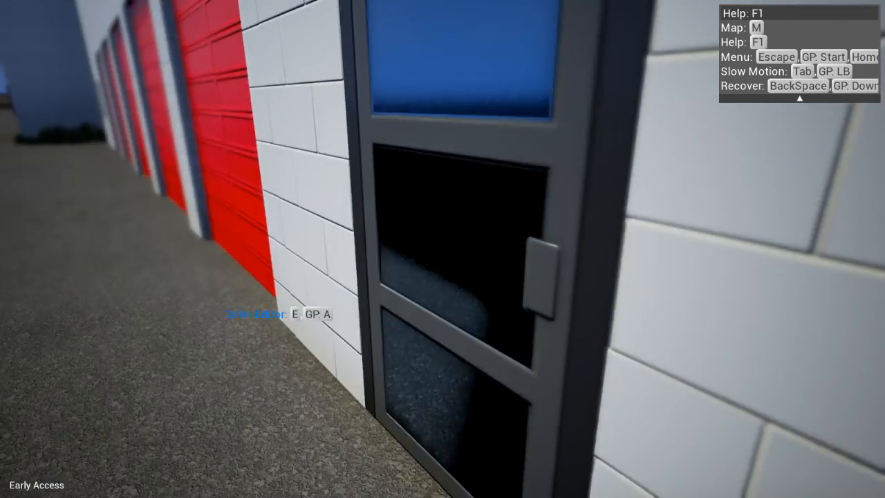
# - Demolish the street buildings into white brick debris and bring up the pause menu
pyautogui.press('e')
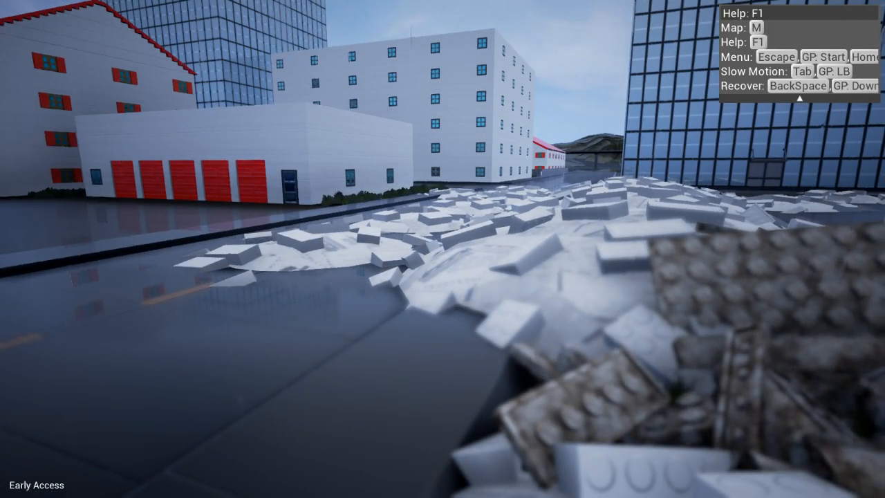
pyautogui.press('Escape')
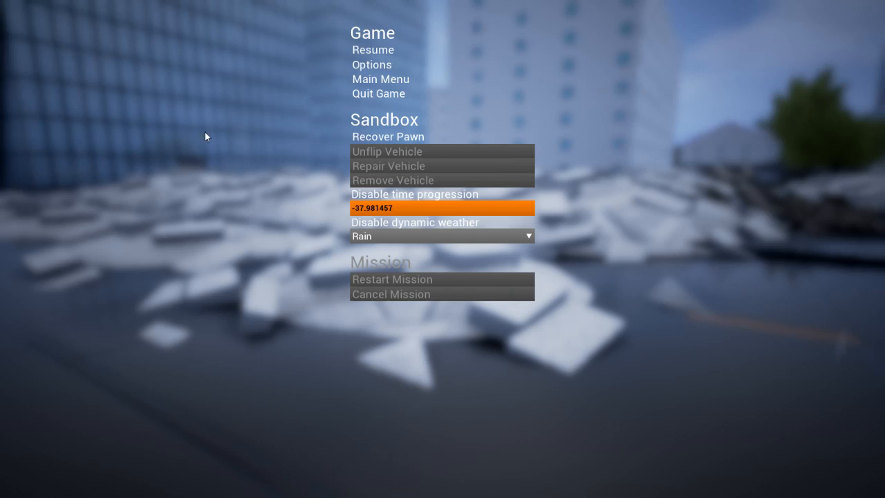
# - Set the sandbox time progression and change dynamic weather to Rain
pyautogui.click(372, 49)
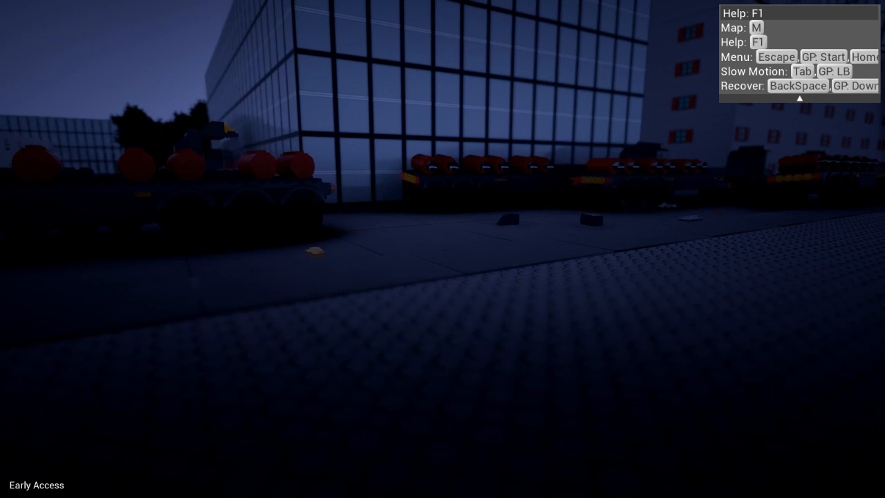
# - Set the dynamic weather to Sun and resume playing
pyautogui.press('Escape')
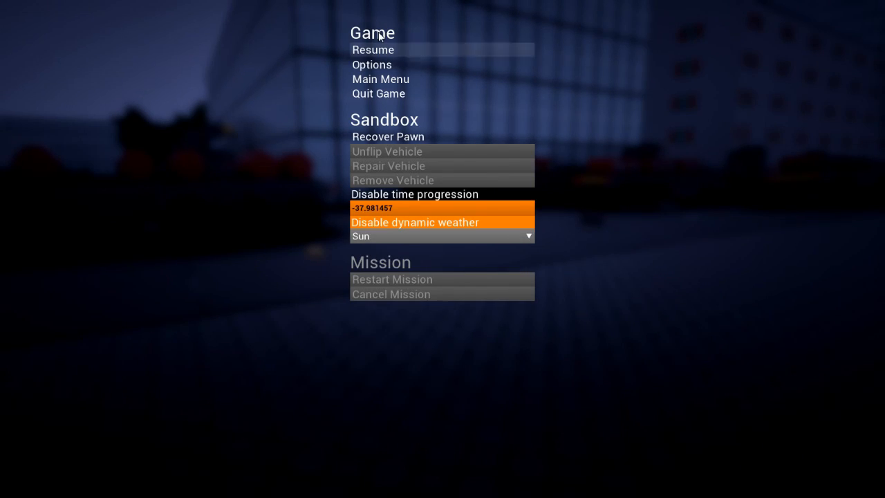
pyautogui.click(373, 49)
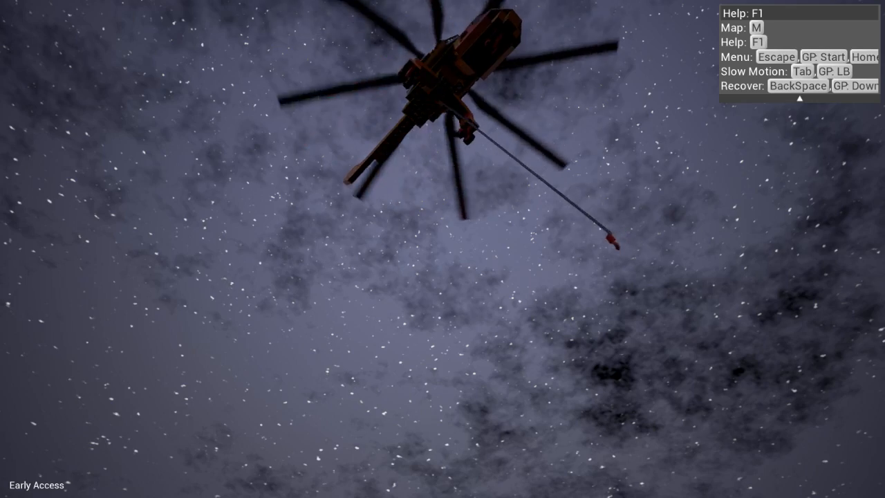
# - Fly the crane helicopter overhead until its winch hook dangles within reach
pyautogui.press('m')
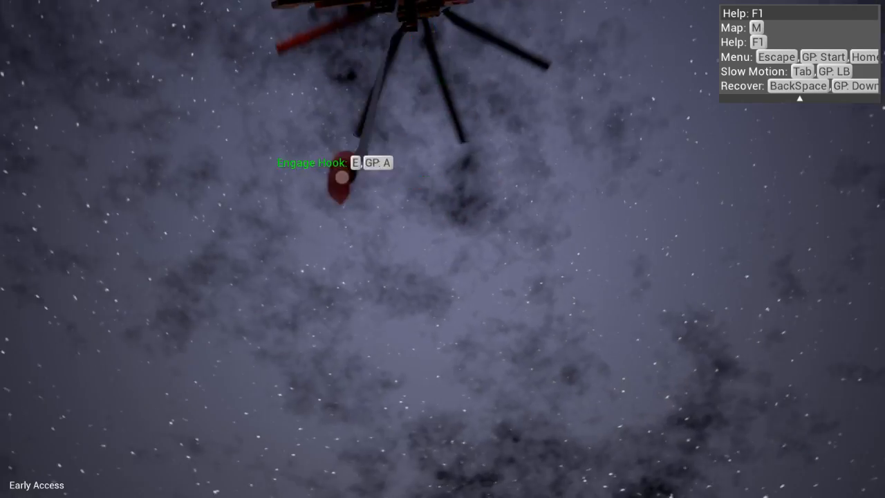
pyautogui.press('m')
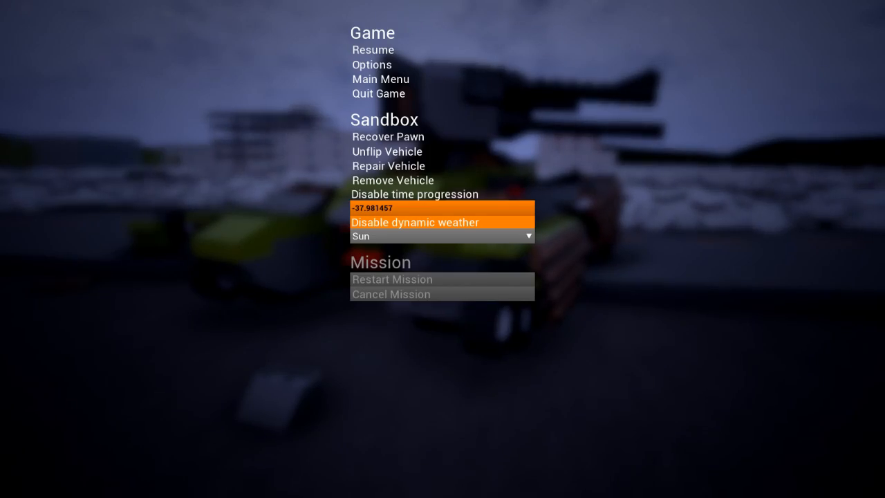
# - Bring up the pause menu's Sandbox options, with weather on Sun
pyautogui.click(373, 49)
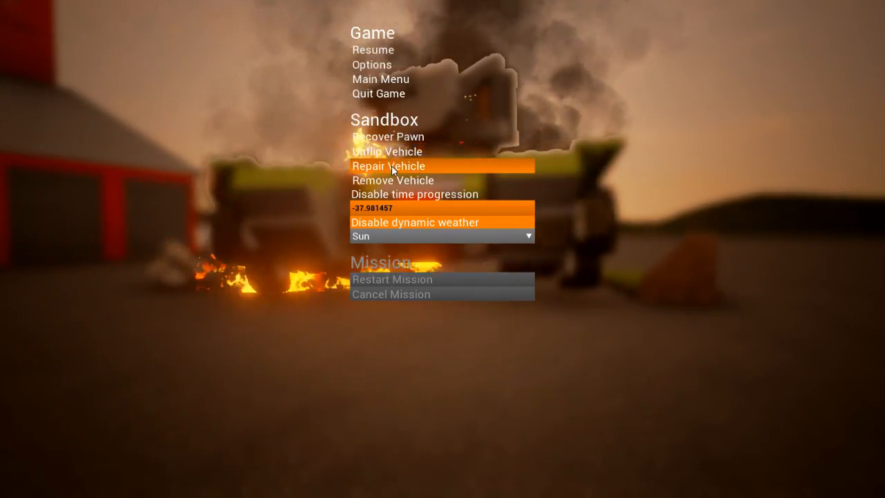
# - Repair the wrecked green vehicle from the Sandbox menu
pyautogui.click(389, 165)
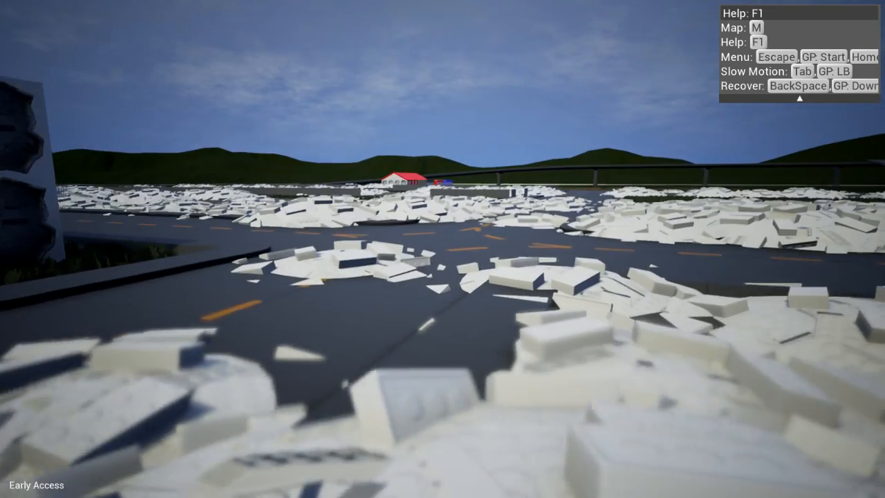
# - Open the overhead city map, then close it to view the rubble
pyautogui.press('M')
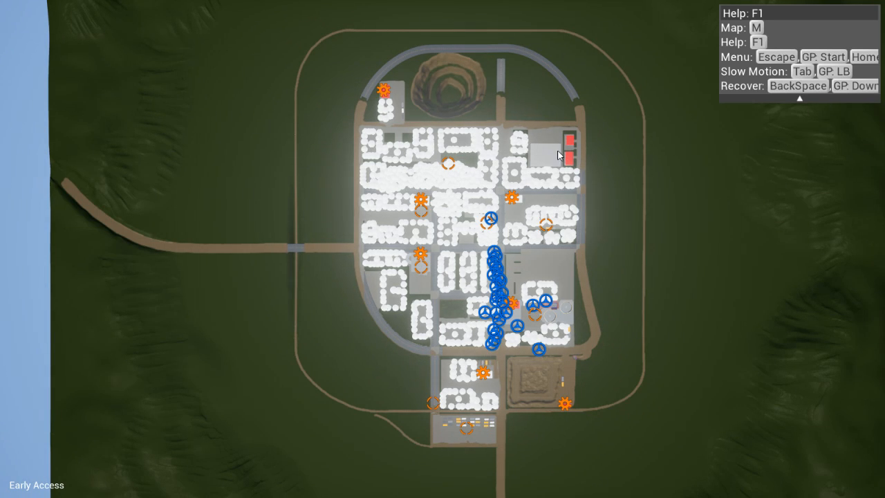
pyautogui.moveTo(553, 152)
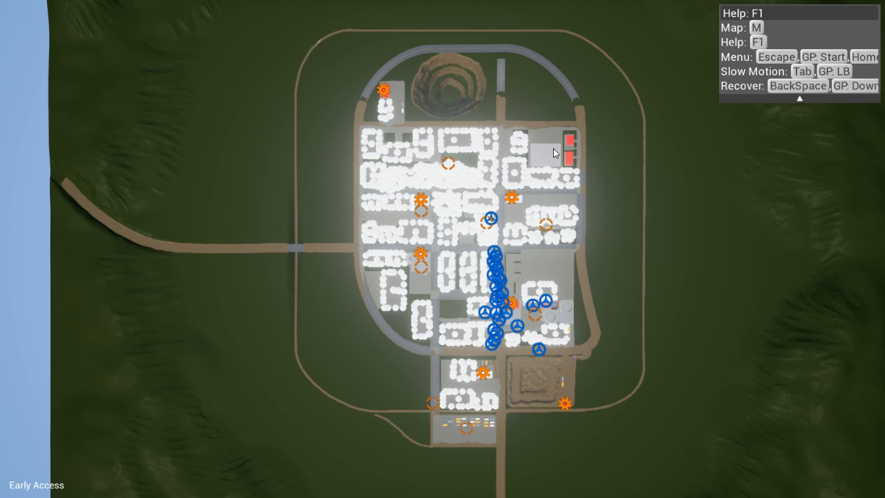
pyautogui.press('M')
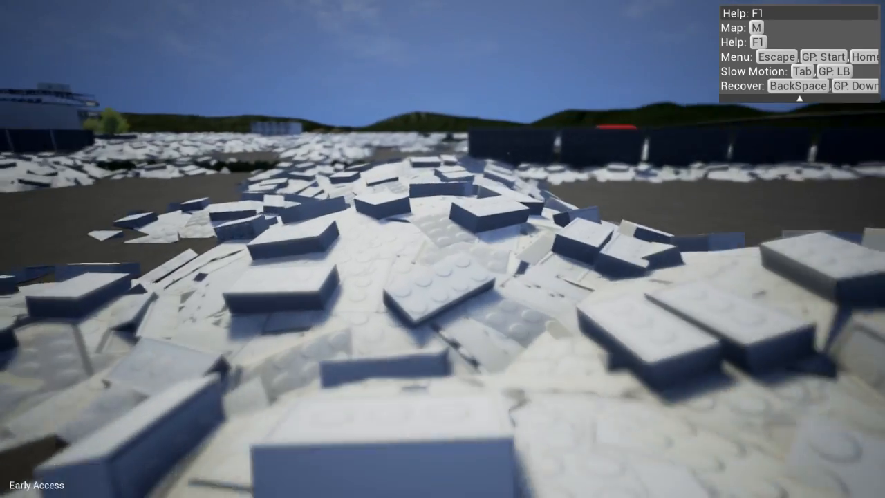
# - Walk across the destroyed city surveying the white brick rubble
pyautogui.press('m')
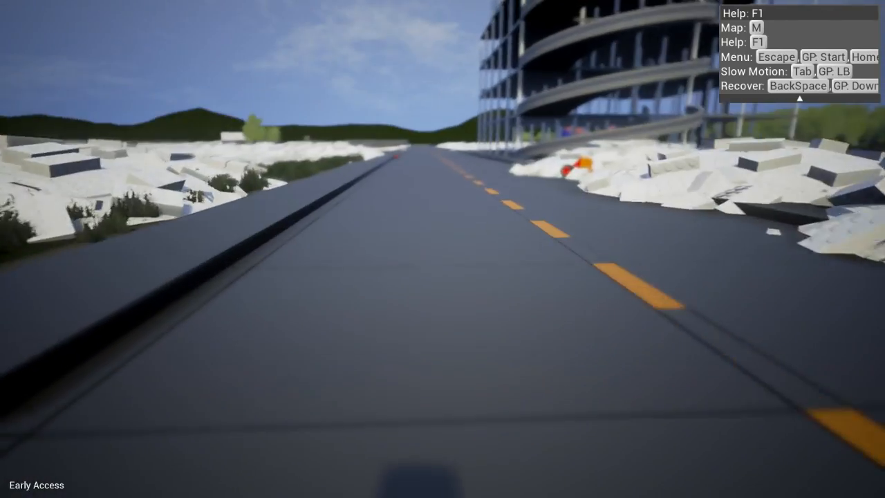
# - Check the city overview map, then board the brick jet plane on the road
pyautogui.press('m')
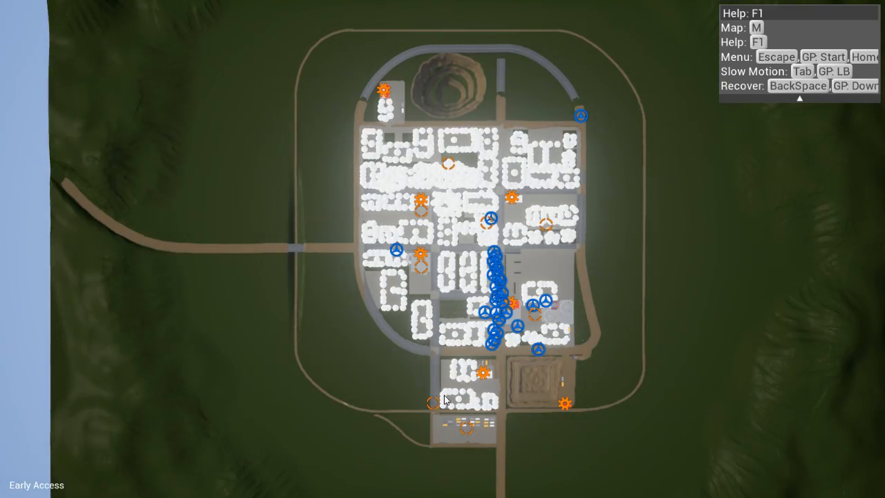
pyautogui.press('m')
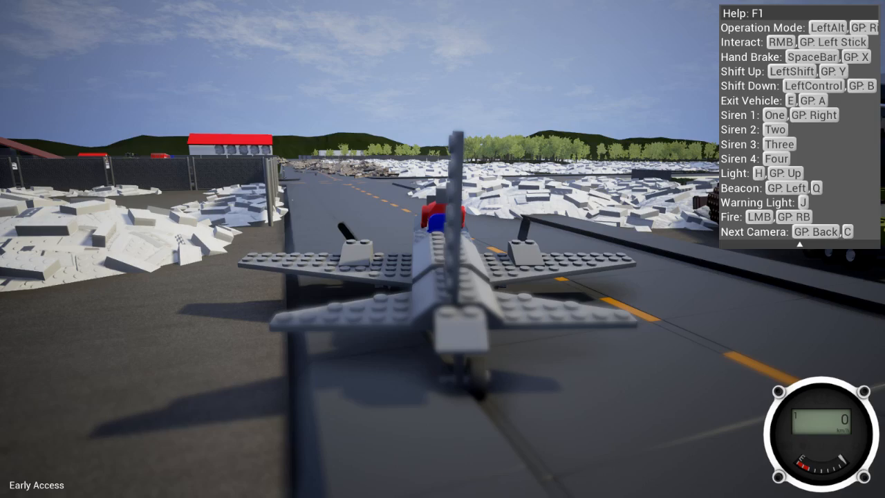
# - Throttle the jet, then return to the main menu and select the Racetrack map
pyautogui.press('W')
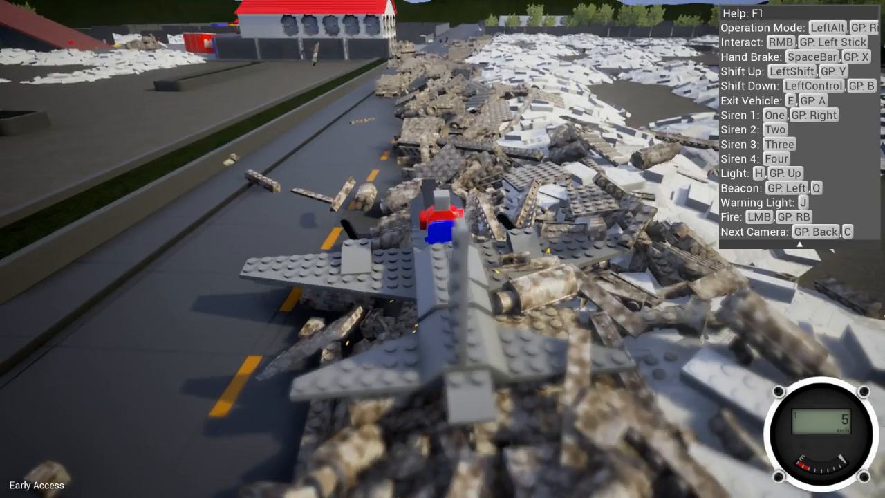
pyautogui.press('Escape')
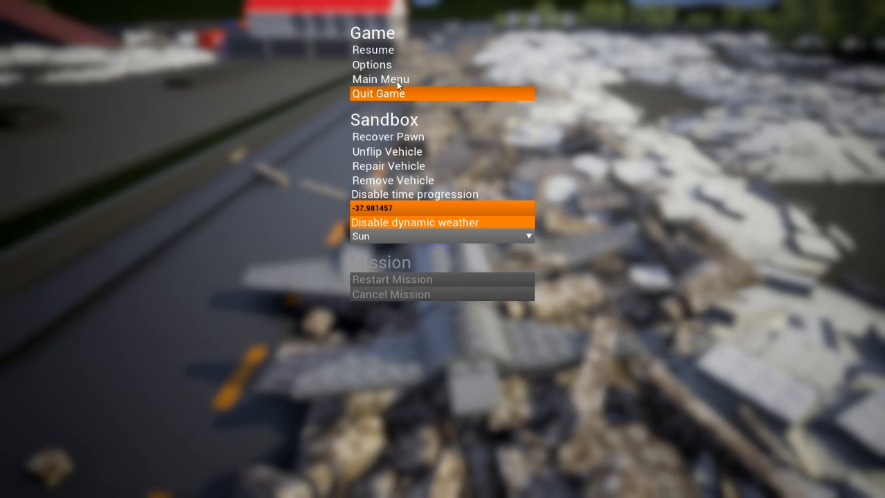
pyautogui.click(383, 78)
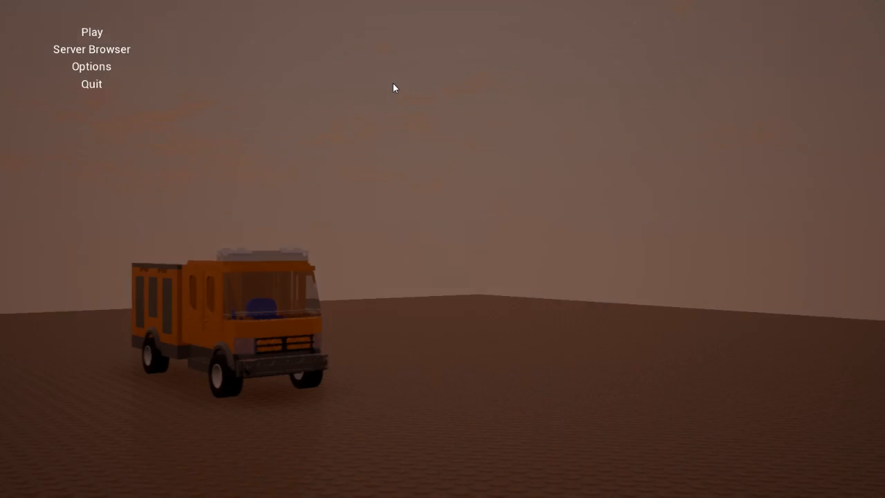
pyautogui.click(88, 32)
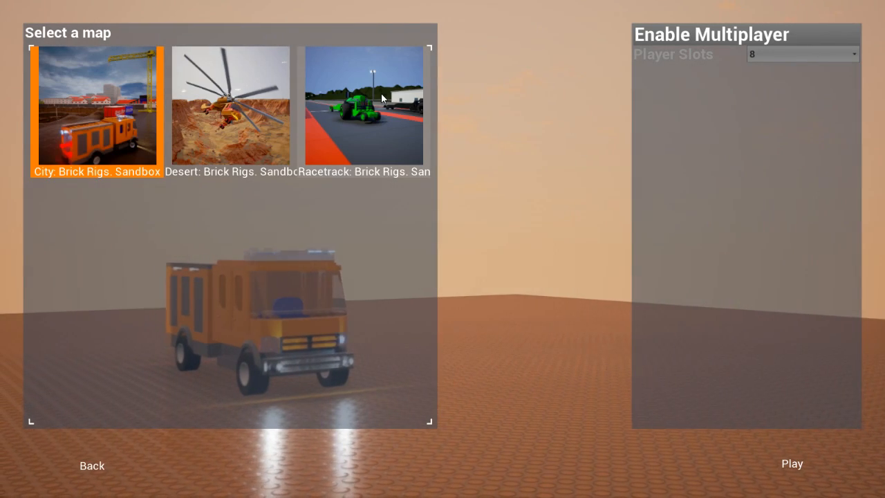
pyautogui.click(791, 464)
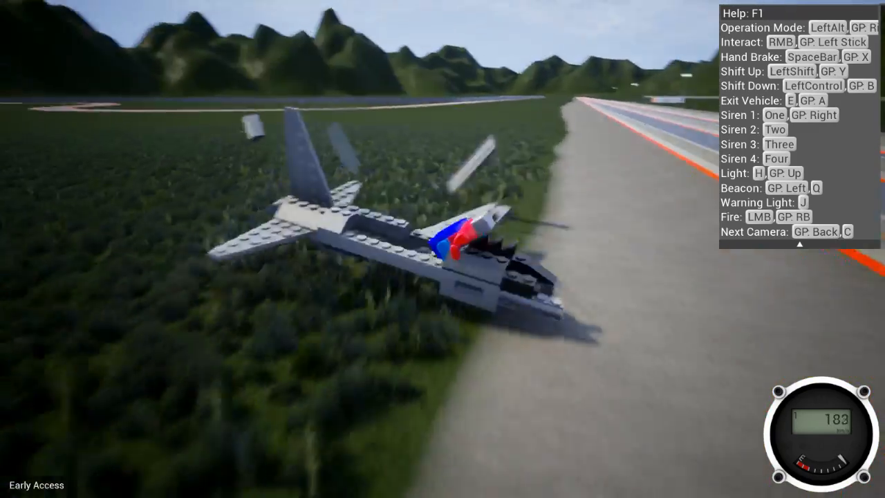
# - Unflip the crashed grey jet so it stands upright in the grass beside the track
pyautogui.press('Escape')
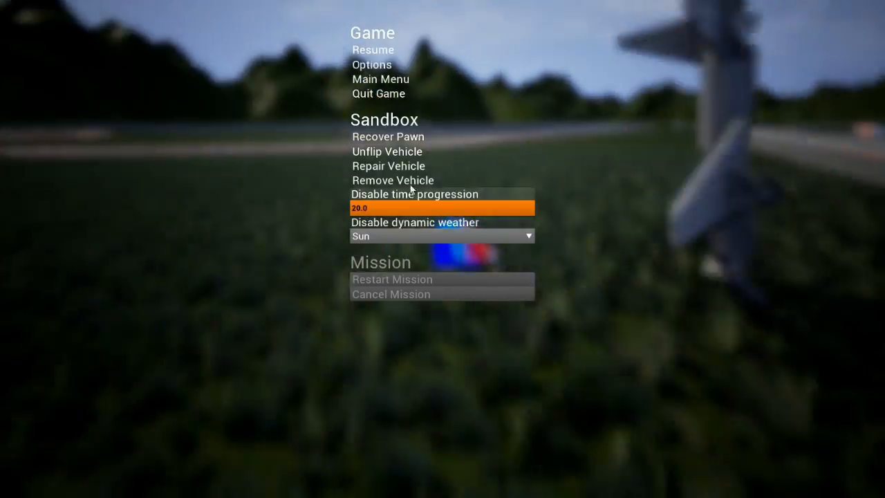
pyautogui.click(373, 49)
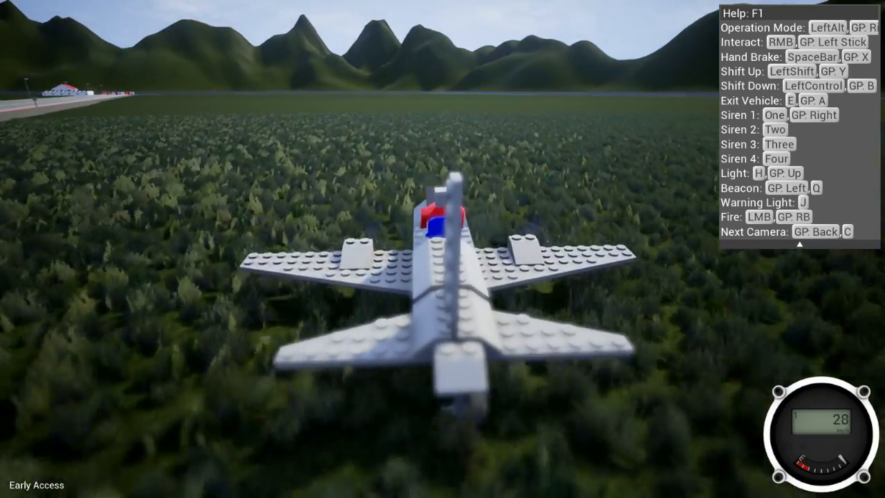